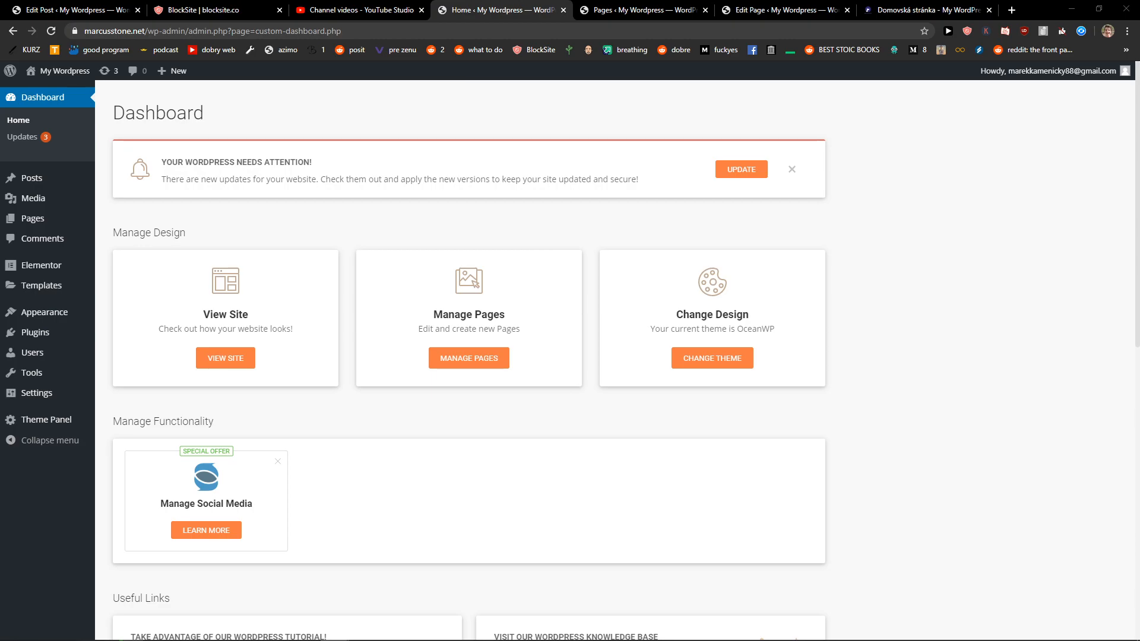
pyautogui.moveTo(136, 311)
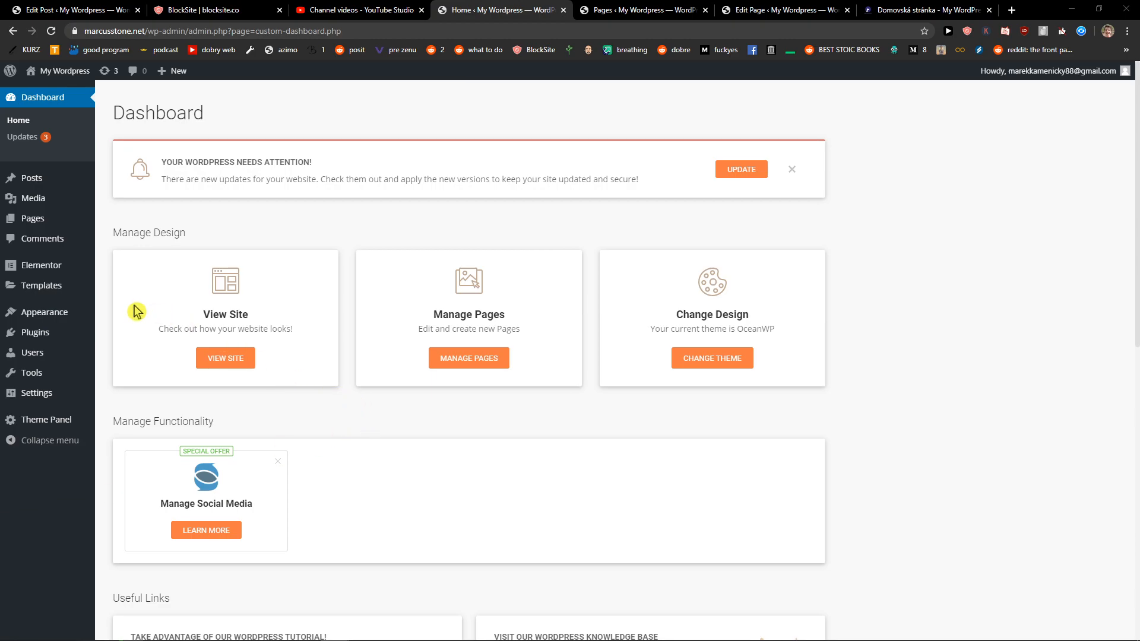
# Step: Go to the Installed Plugins page from the admin sidebar
pyautogui.click(34, 333)
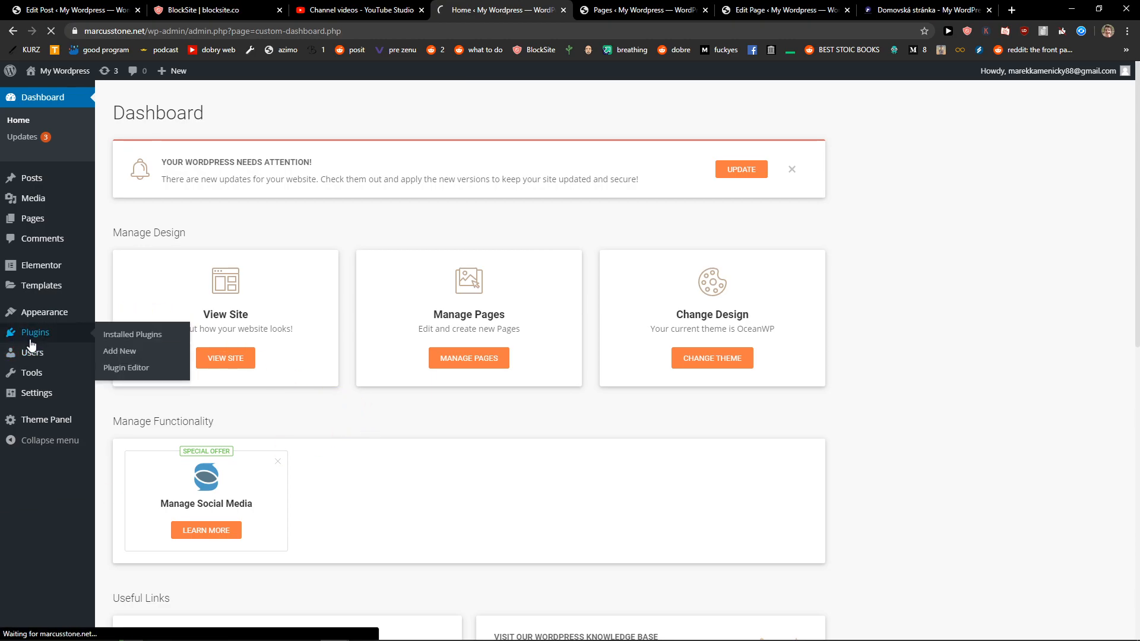
pyautogui.click(132, 334)
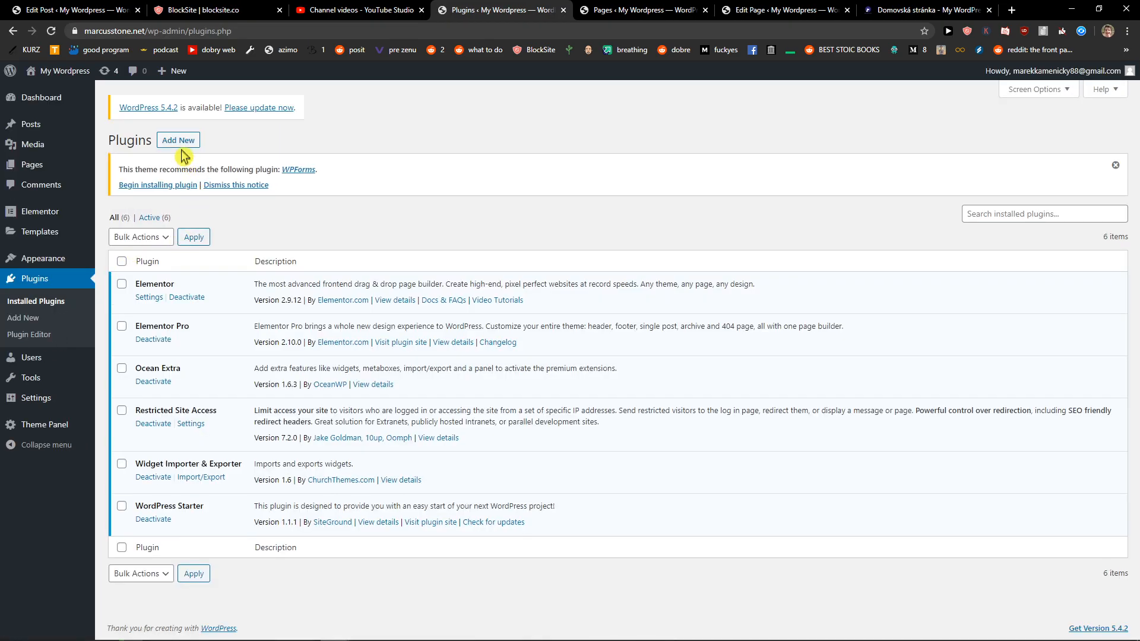
# Step: Search the Add New plugin directory for 'default featured image'
pyautogui.click(177, 140)
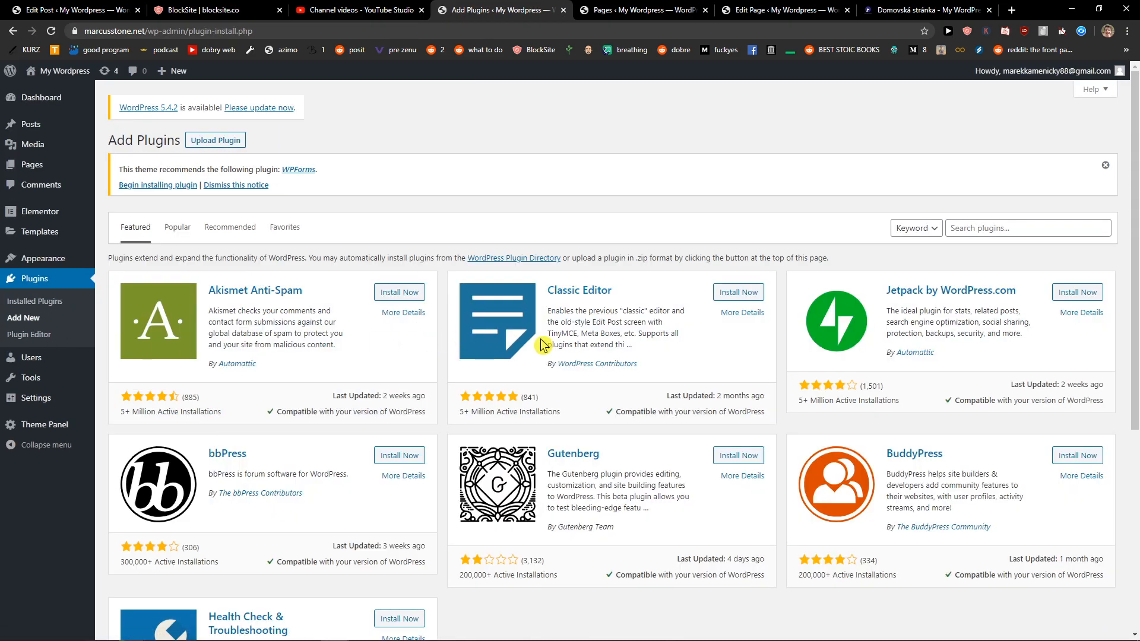
pyautogui.click(1026, 228)
pyautogui.write('default featu')
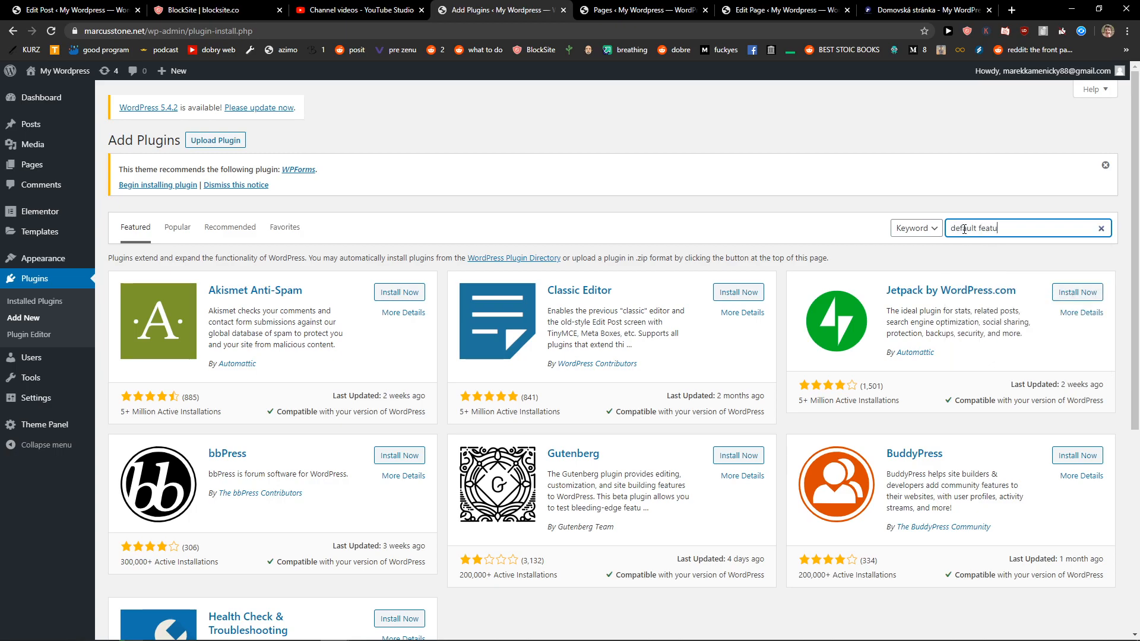
pyautogui.press('Return')
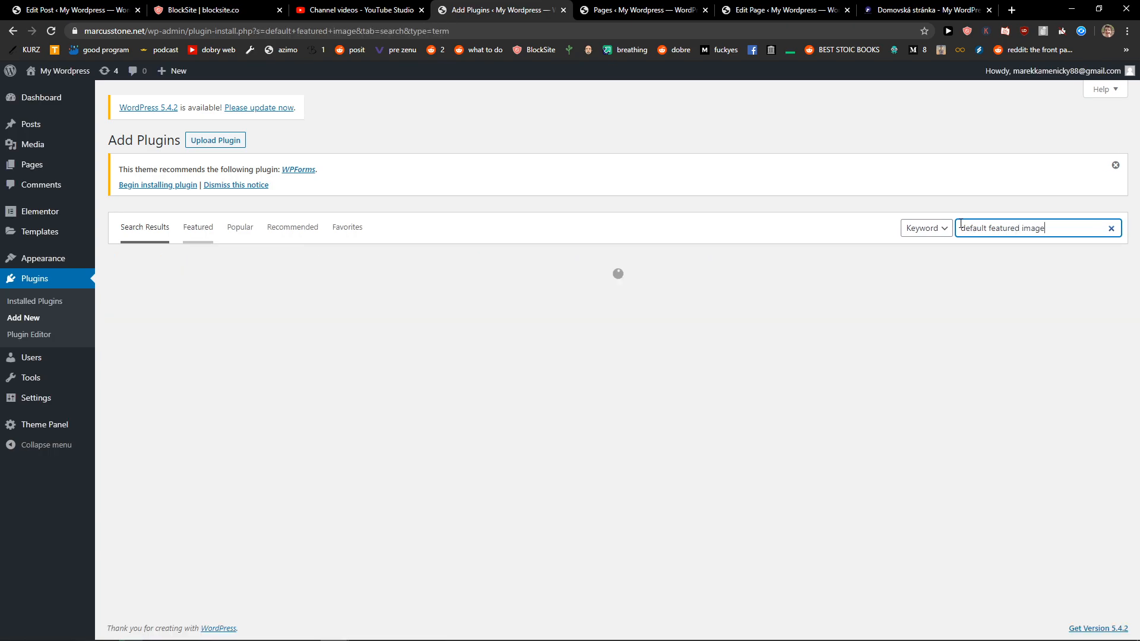
pyautogui.press('Return')
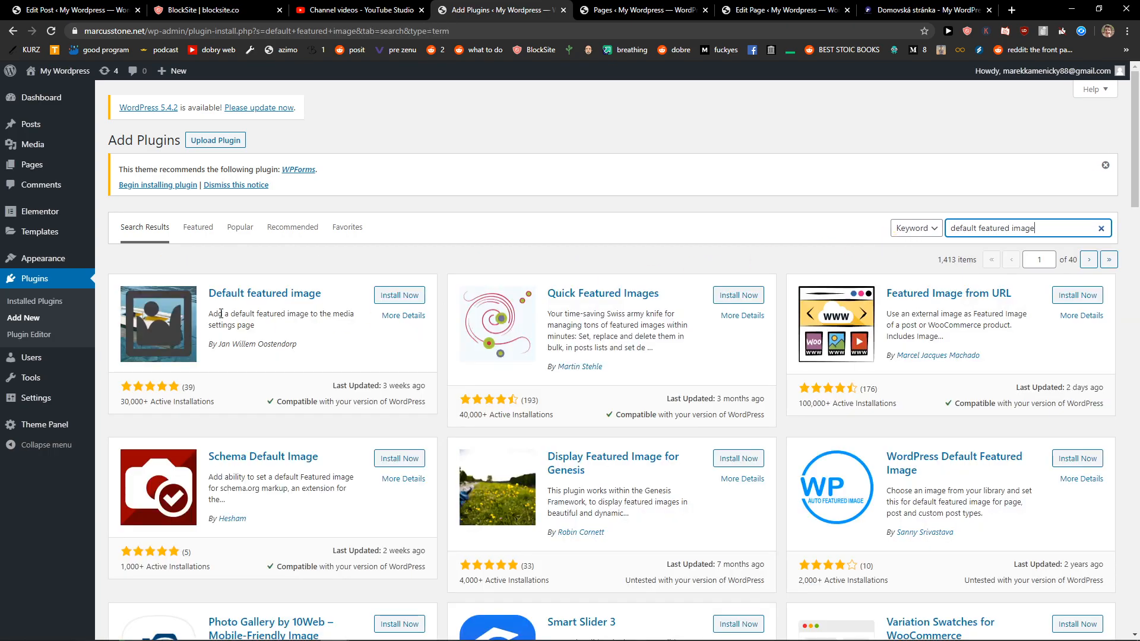
# Step: Install the 'Default featured image' plugin from the first search result
pyautogui.click(399, 295)
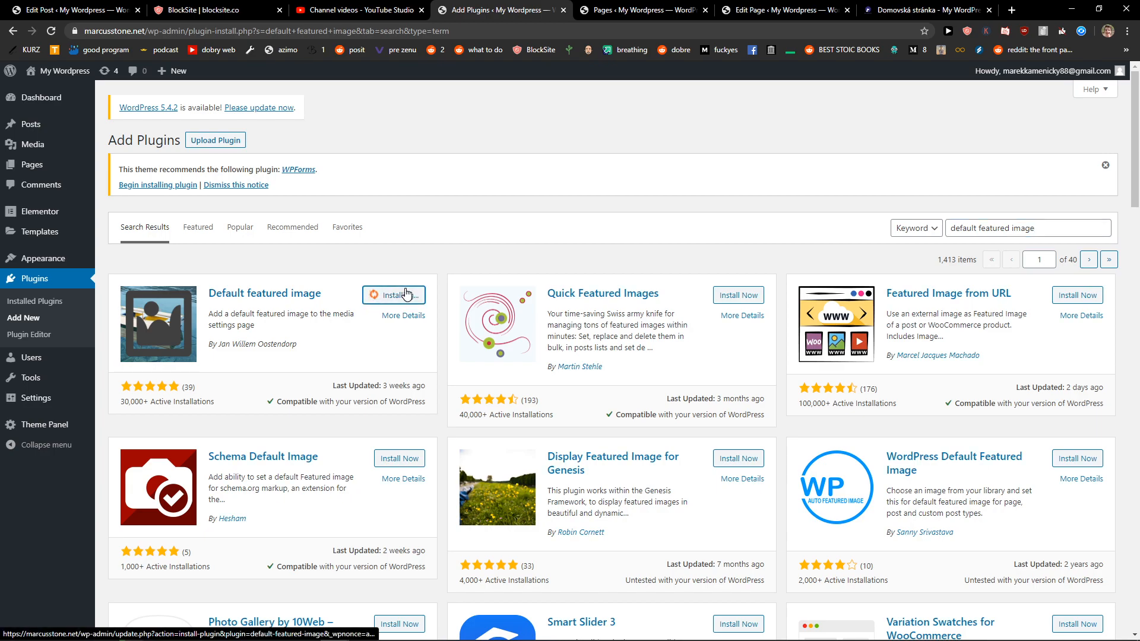
pyautogui.click(394, 295)
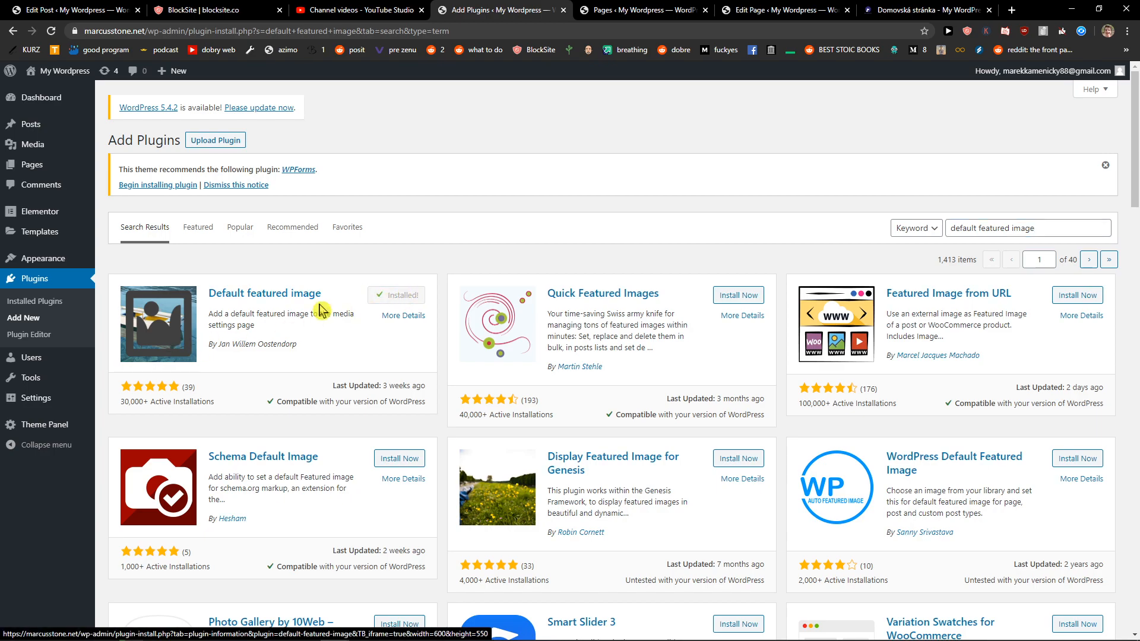
pyautogui.click(404, 296)
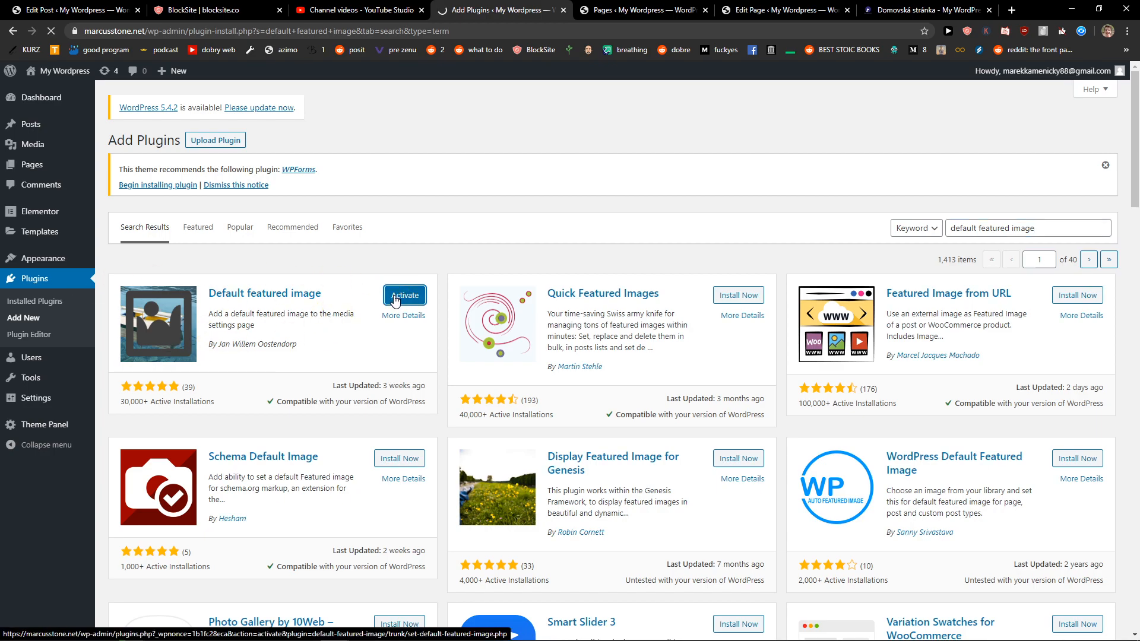
pyautogui.click(403, 296)
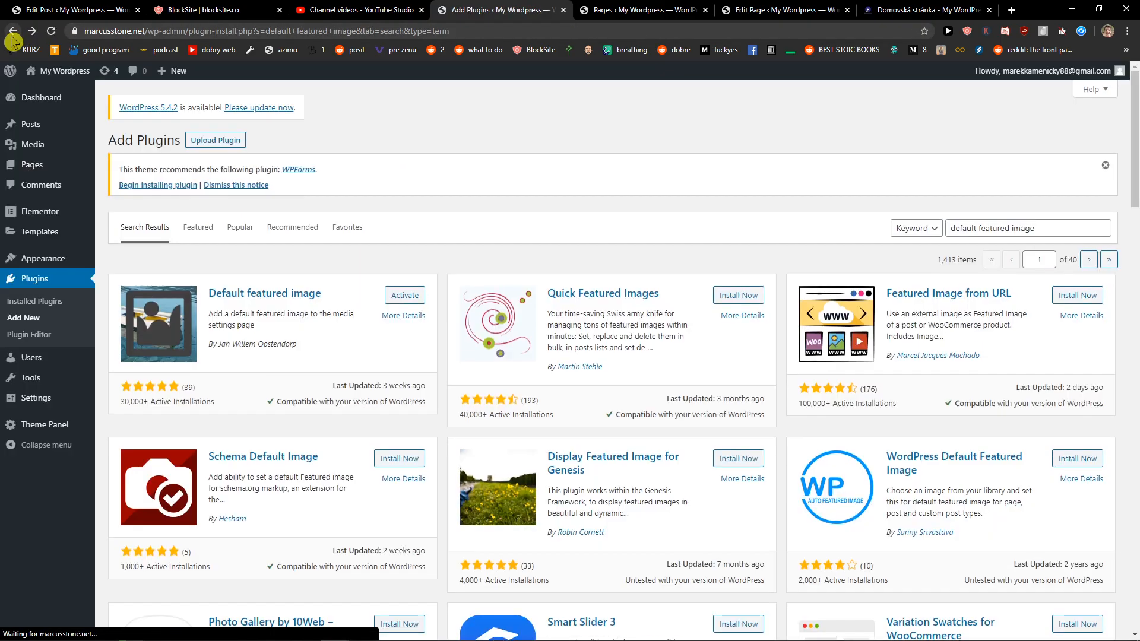
pyautogui.moveTo(31, 358)
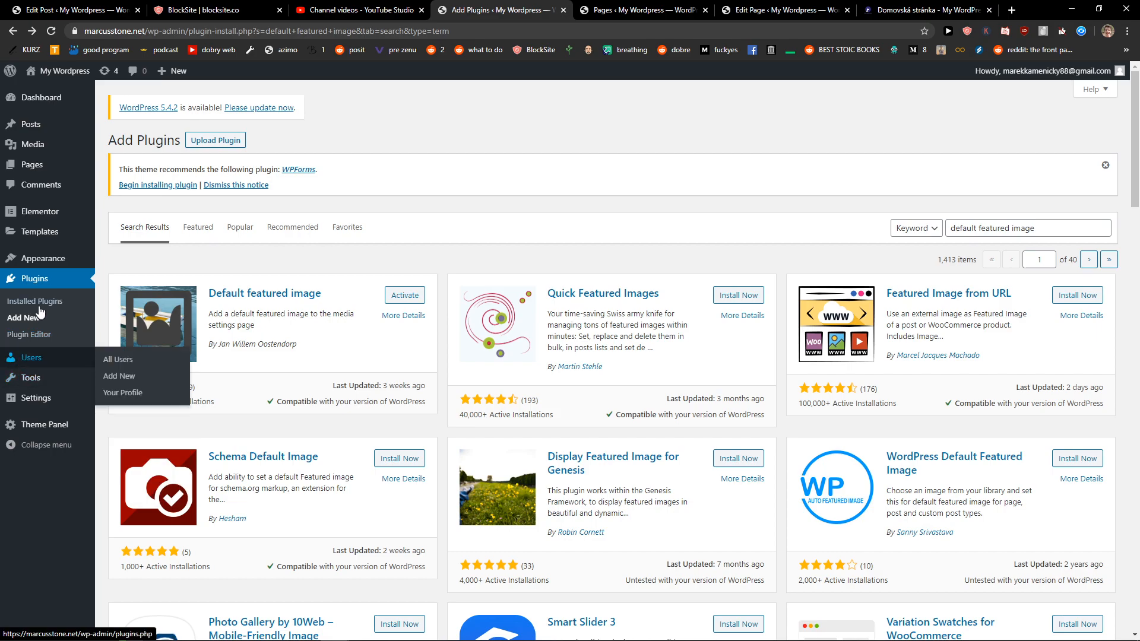
# Step: Activate the Default featured image plugin from the Installed Plugins list
pyautogui.click(37, 300)
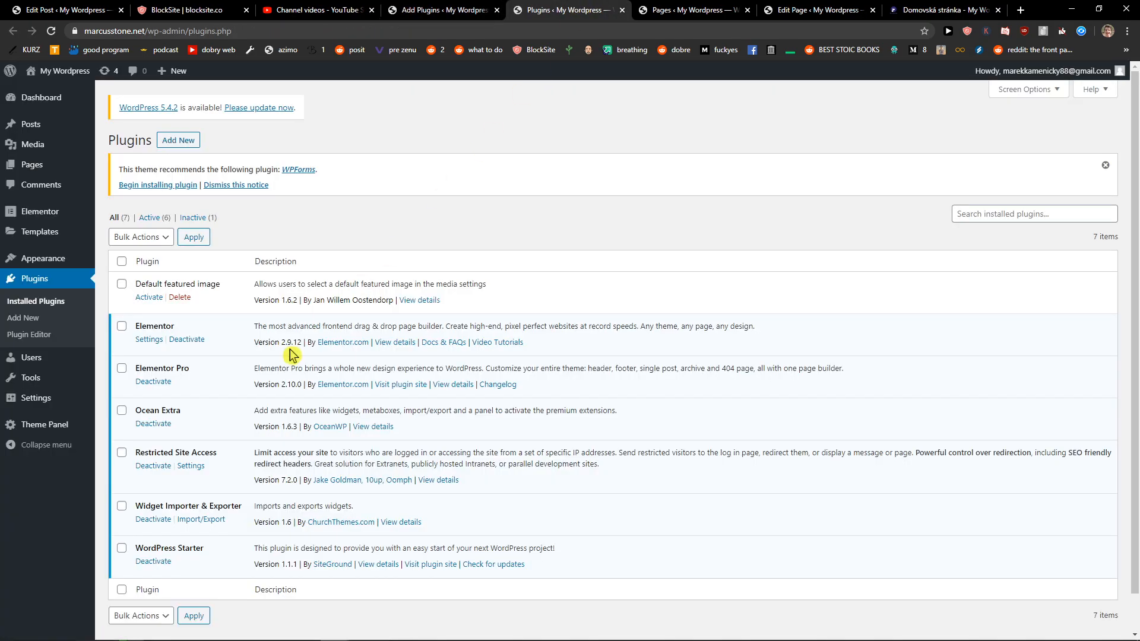
pyautogui.click(148, 297)
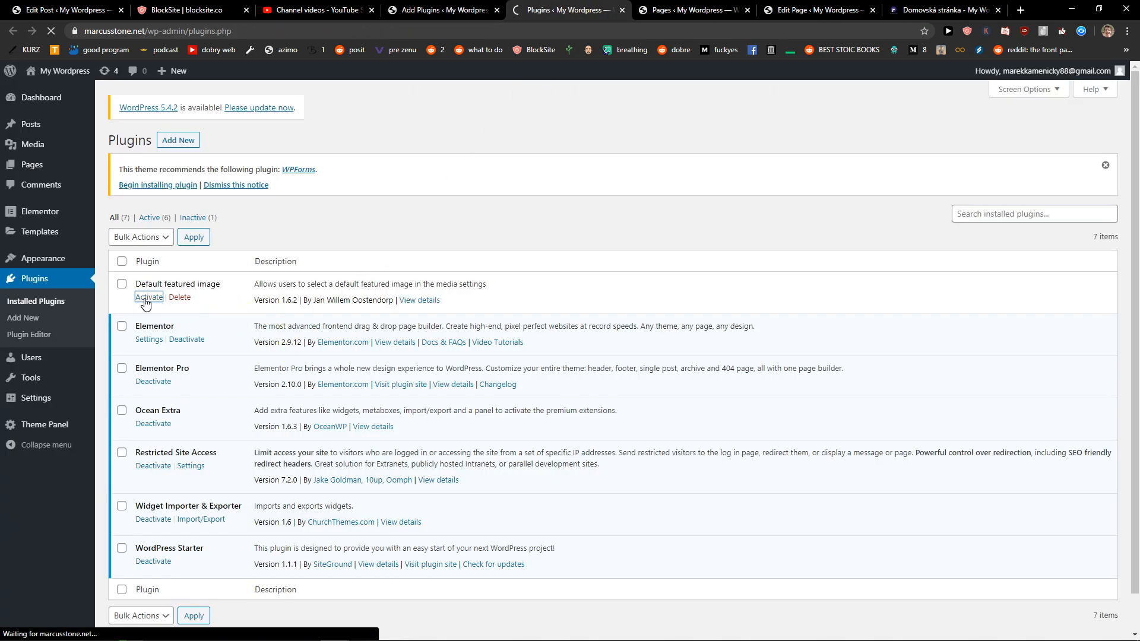
pyautogui.click(148, 296)
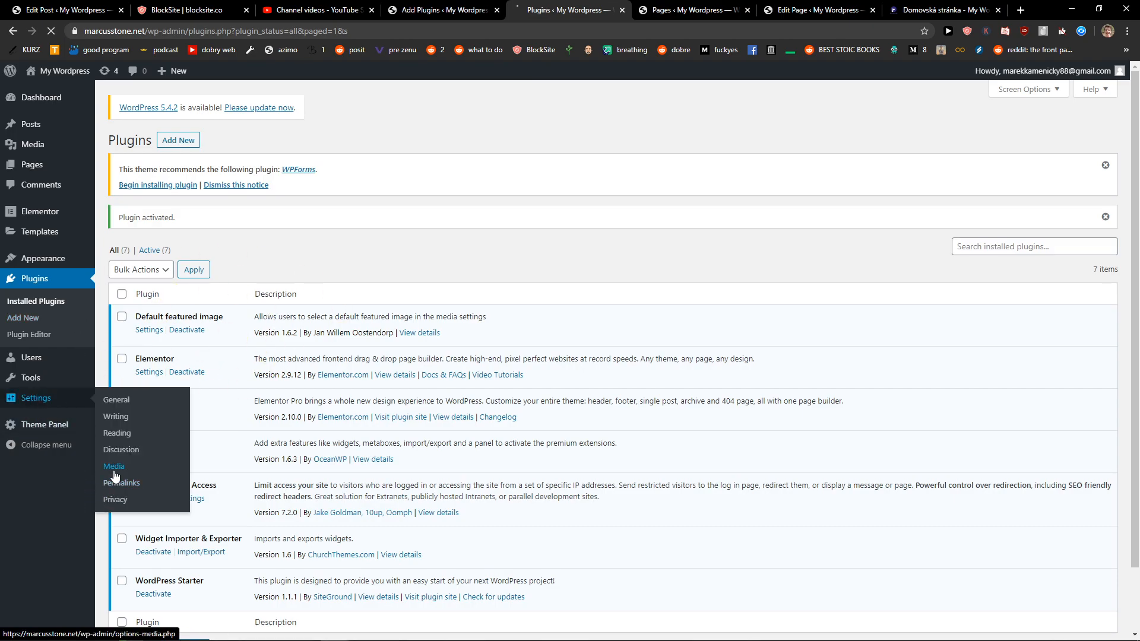
# Step: In Settings > Media, choose baby-yoda-1 as the default featured image
pyautogui.click(114, 465)
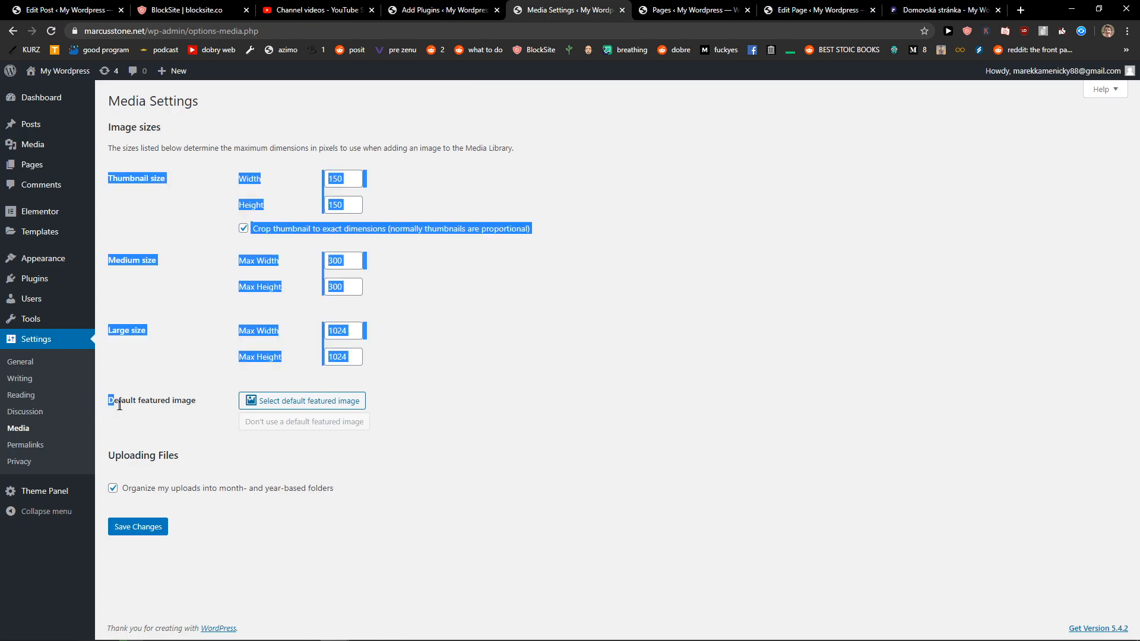
pyautogui.click(302, 400)
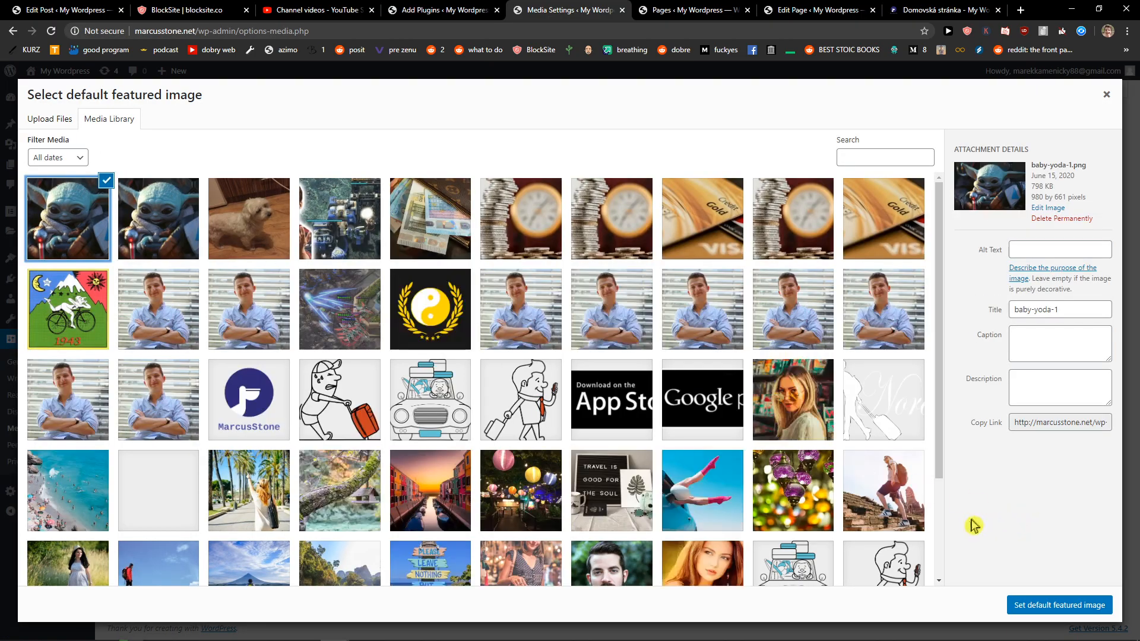
pyautogui.click(1059, 604)
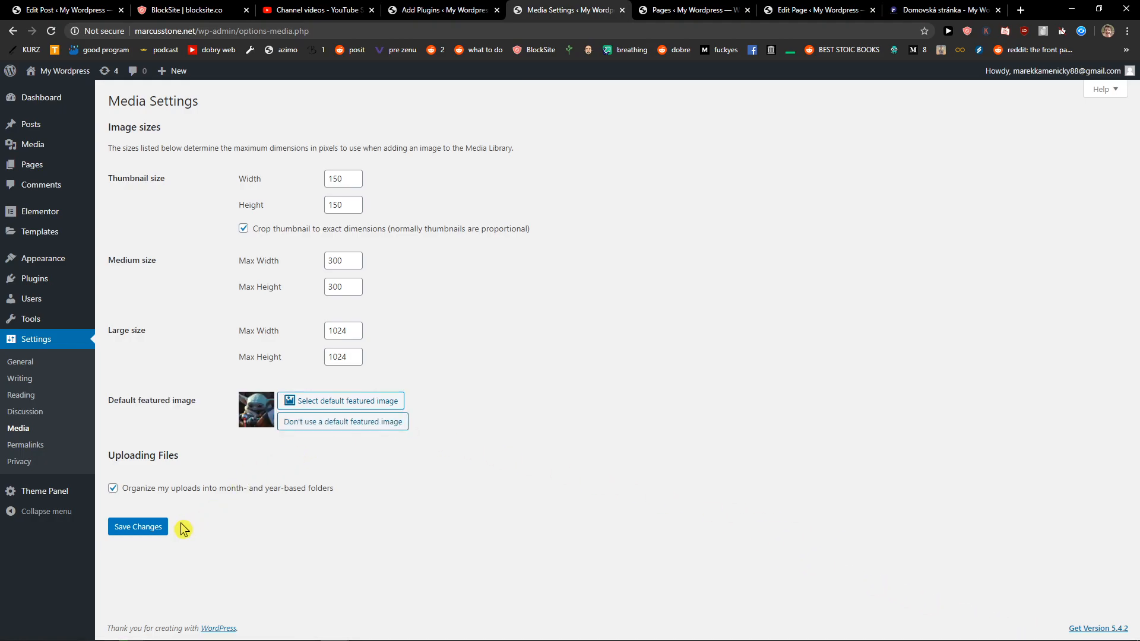
# Step: Save the Media Settings so baby-yoda-1 becomes the site's default featured image
pyautogui.click(137, 526)
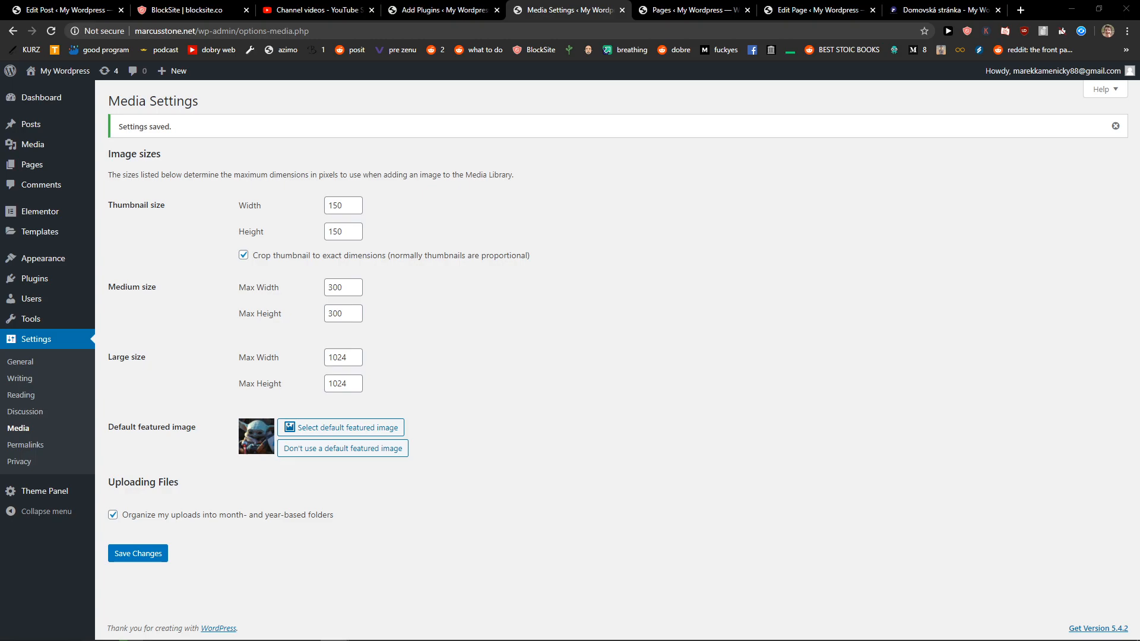
pyautogui.moveTo(284, 475)
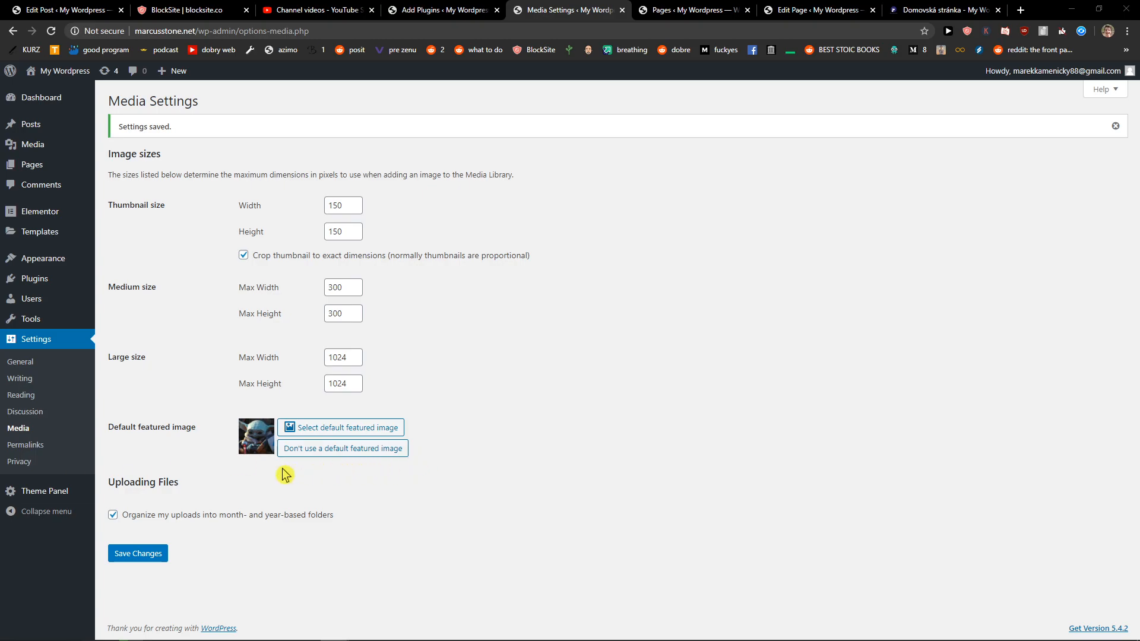